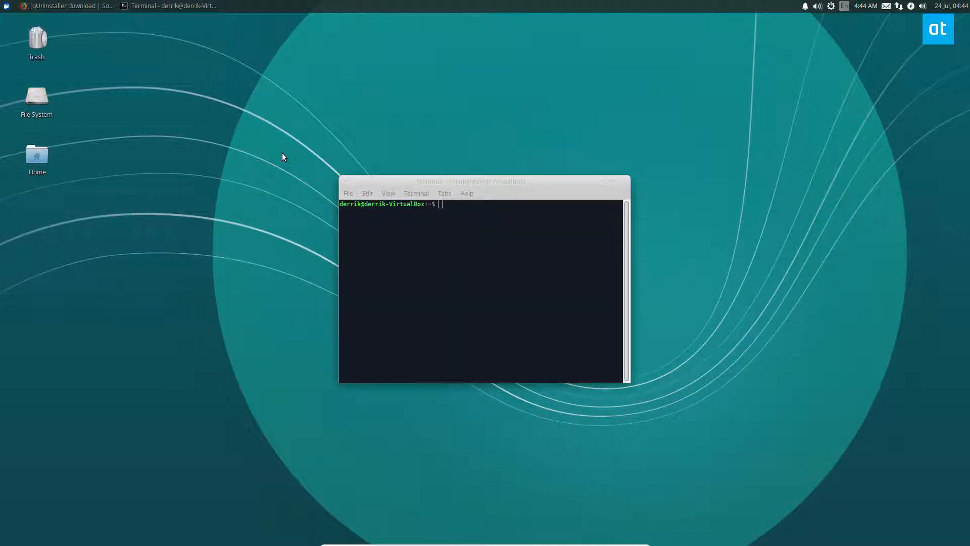
Step: Download and save quninstaller_1.2_all.deb from the qUninstaller SourceForge page
{"action": "left_click", "coordinate": [62, 6]}
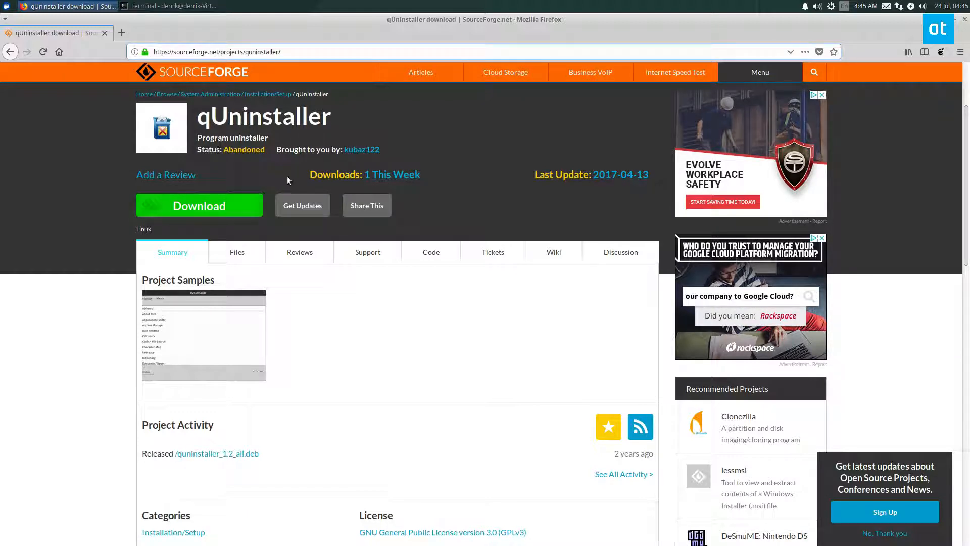
{"action": "left_click", "coordinate": [199, 205]}
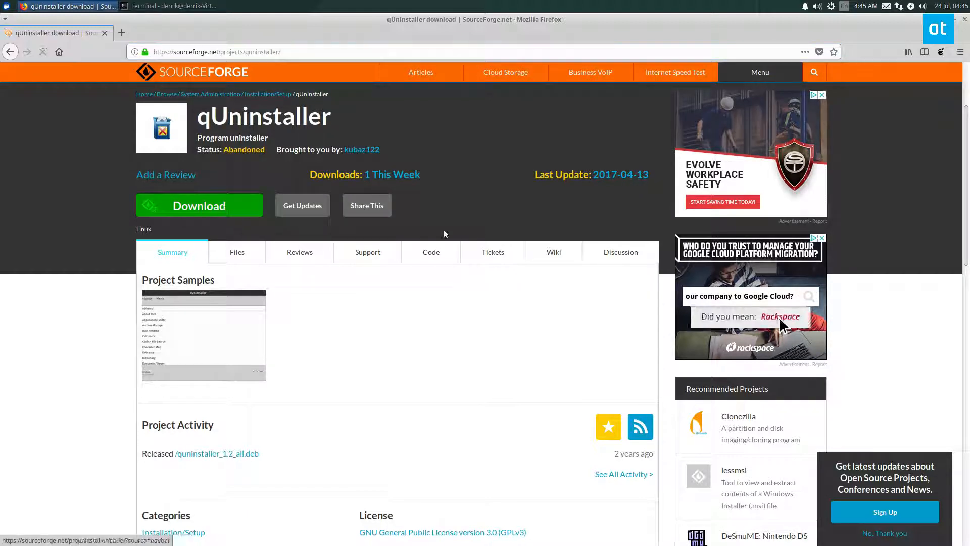
{"action": "left_click", "coordinate": [199, 205]}
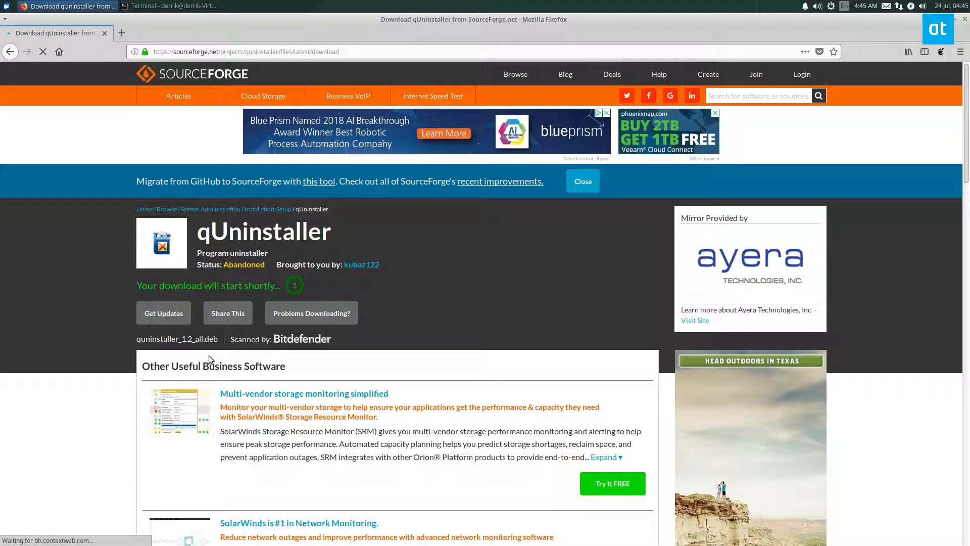
{"action": "mouse_move", "coordinate": [433, 121]}
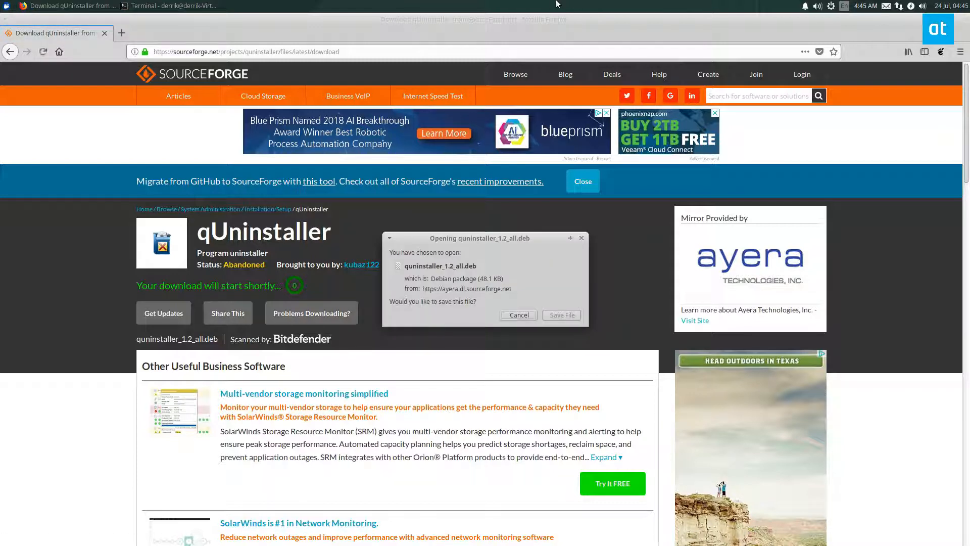
{"action": "mouse_move", "coordinate": [561, 315]}
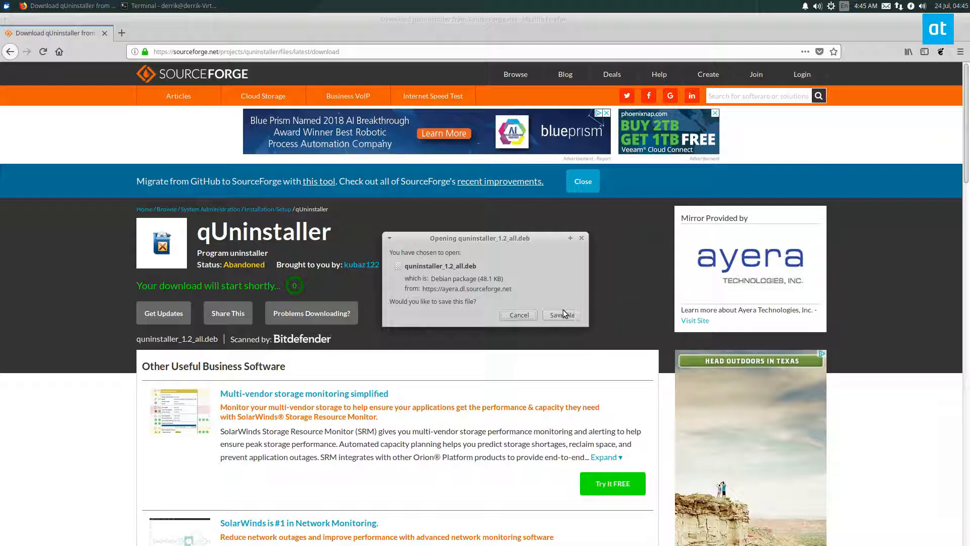
{"action": "left_click", "coordinate": [560, 314]}
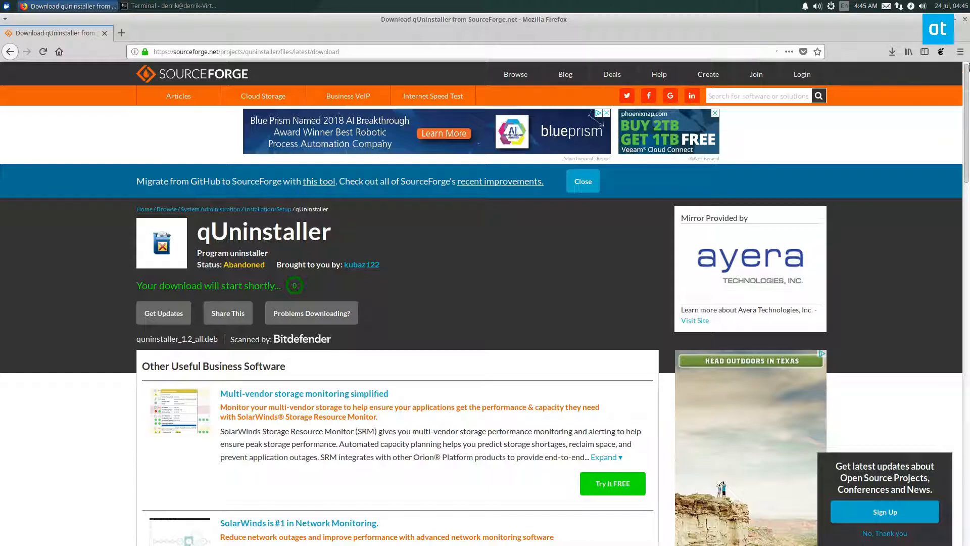
Step: Run 'sudo apt install python-pip' in the terminal and enter the sudo password
{"action": "left_click", "coordinate": [167, 6]}
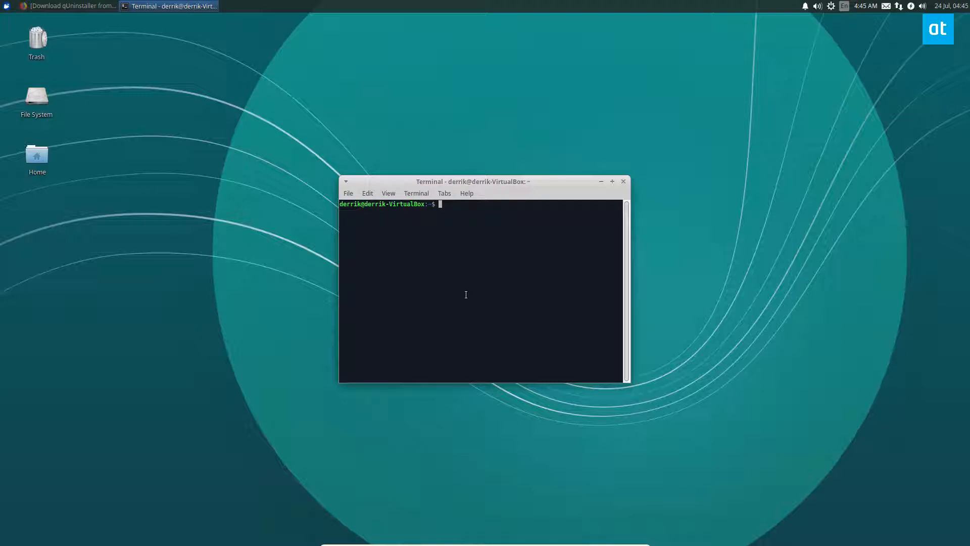
{"action": "type", "text": "sudo apt install u"}
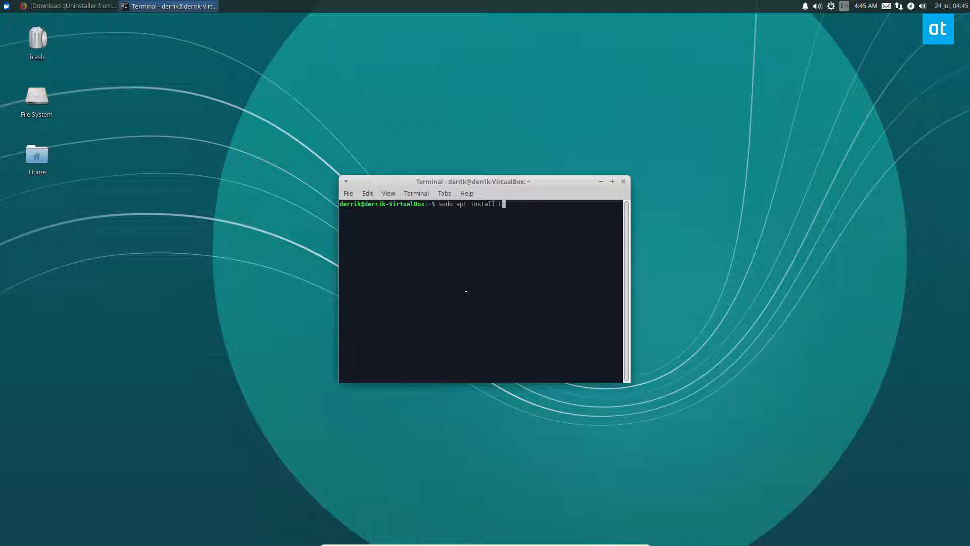
{"action": "type", "text": "python-"}
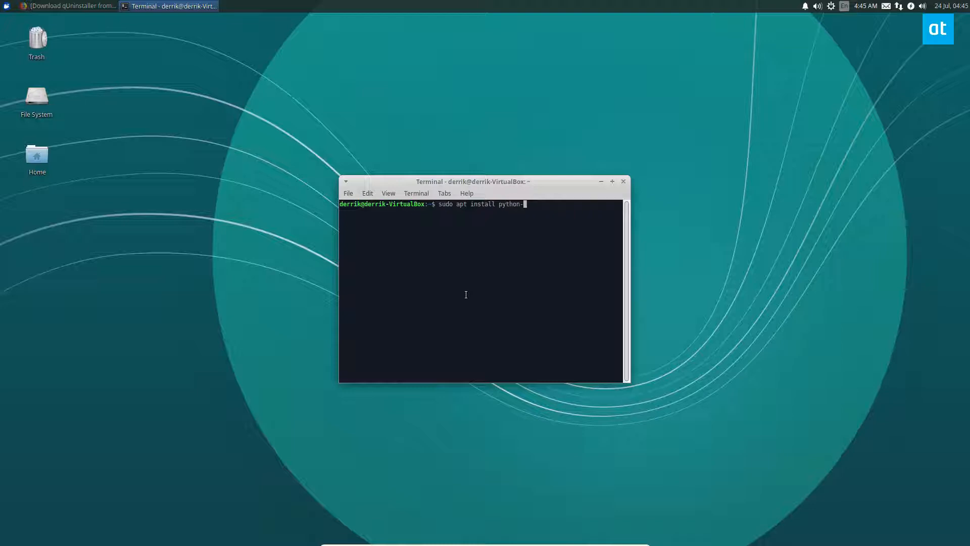
{"action": "key", "text": "Return"}
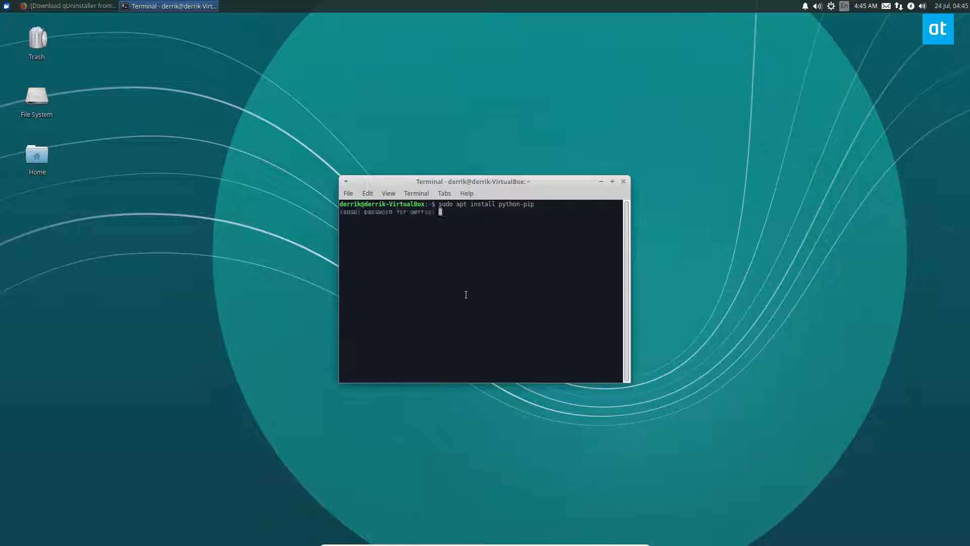
{"action": "key", "text": "Return"}
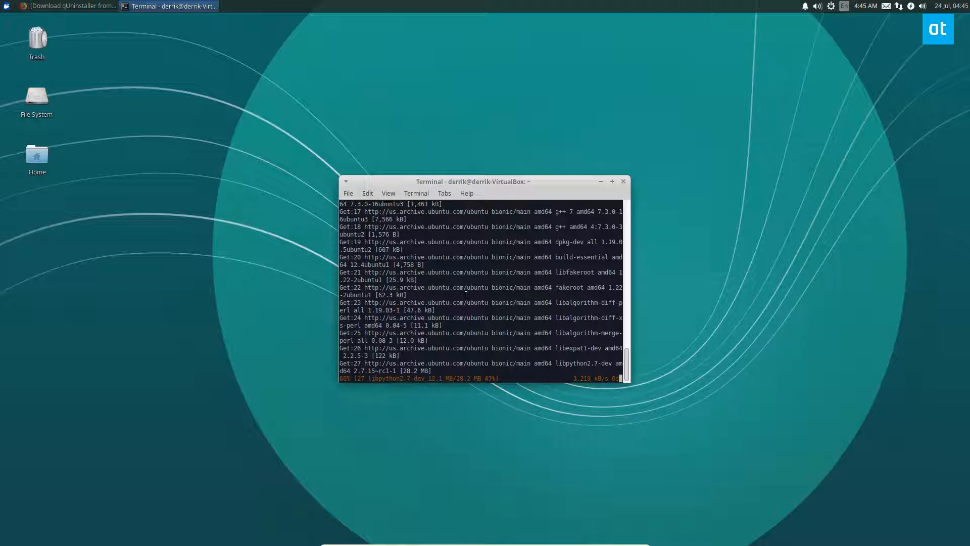
Step: Browse to Downloads in File Manager to locate quninstaller_1.2_all.deb, then reposition the terminal
{"action": "left_click", "coordinate": [6, 6]}
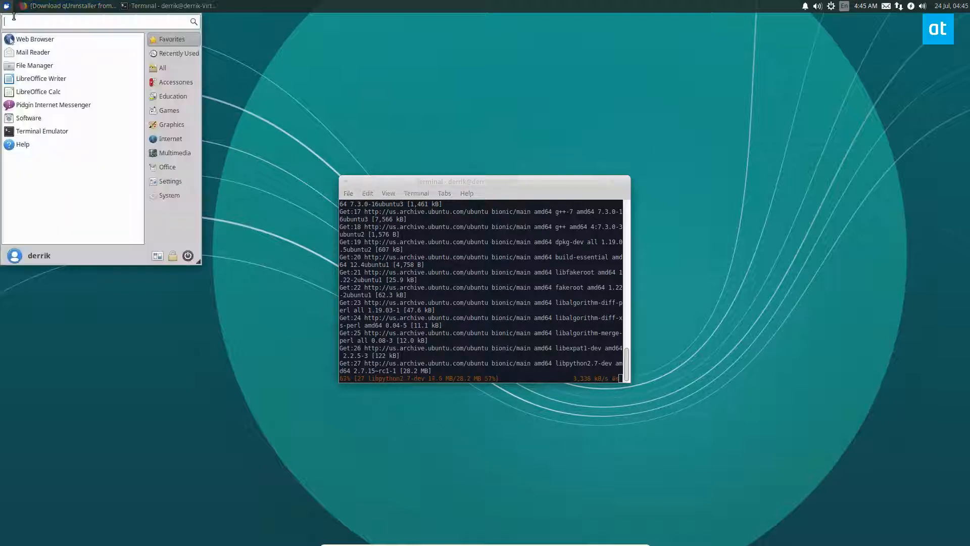
{"action": "left_click", "coordinate": [35, 65]}
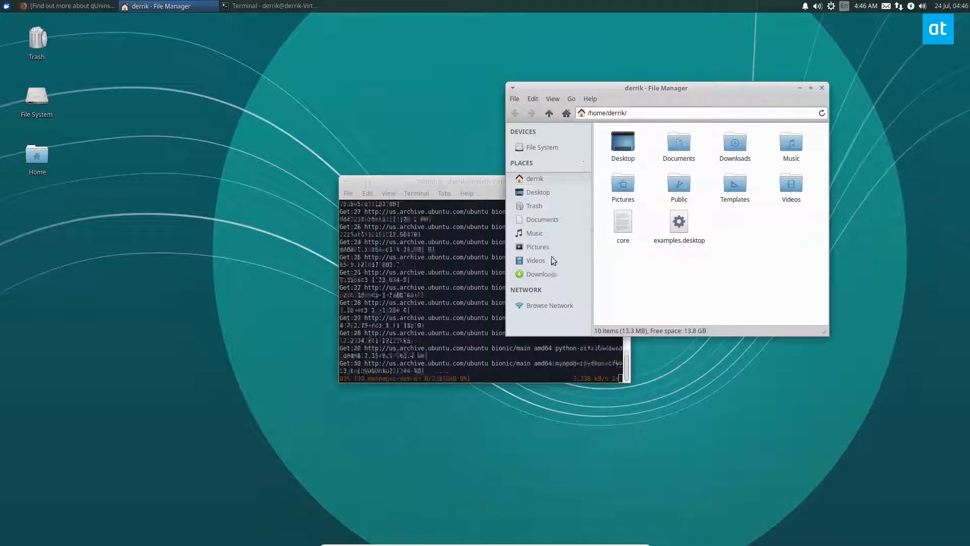
{"action": "left_click", "coordinate": [541, 273]}
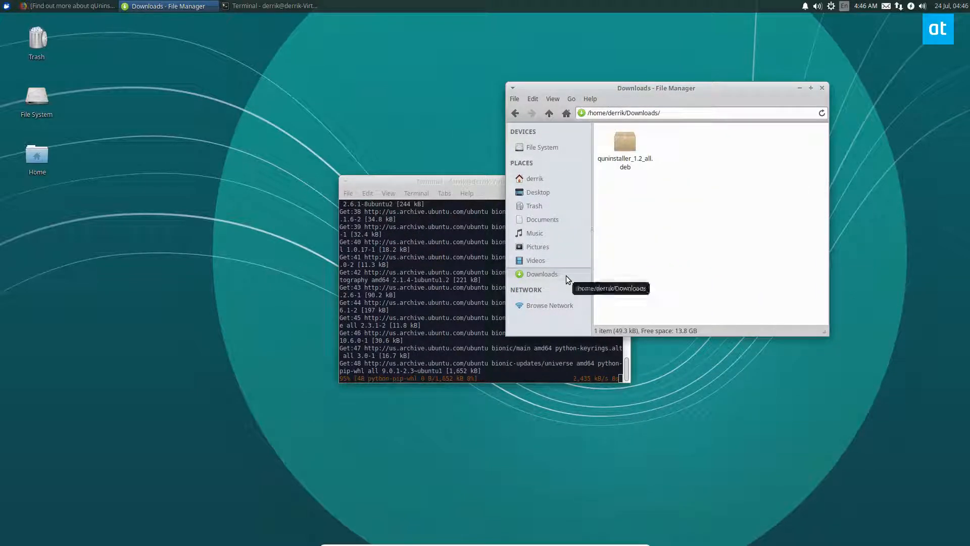
{"action": "right_click", "coordinate": [624, 142]}
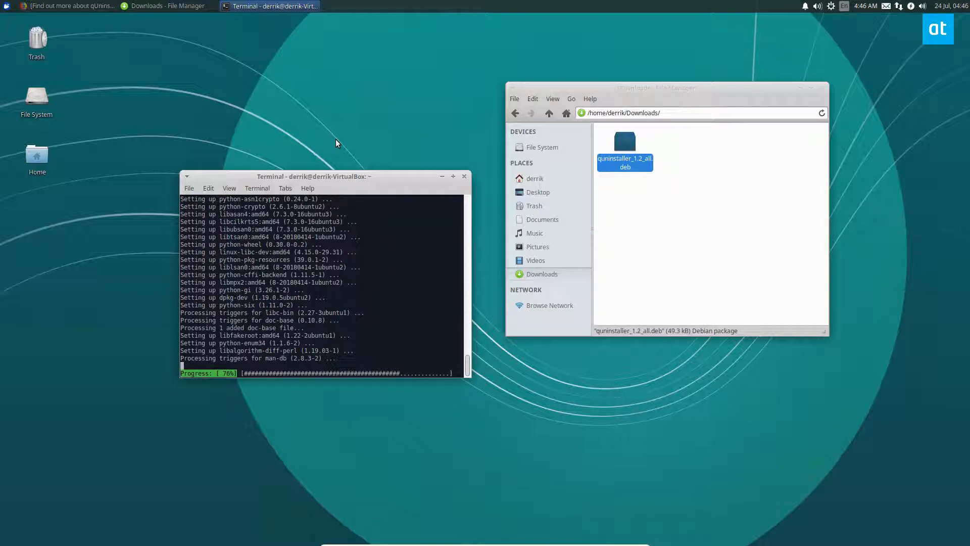
{"action": "mouse_move", "coordinate": [328, 154]}
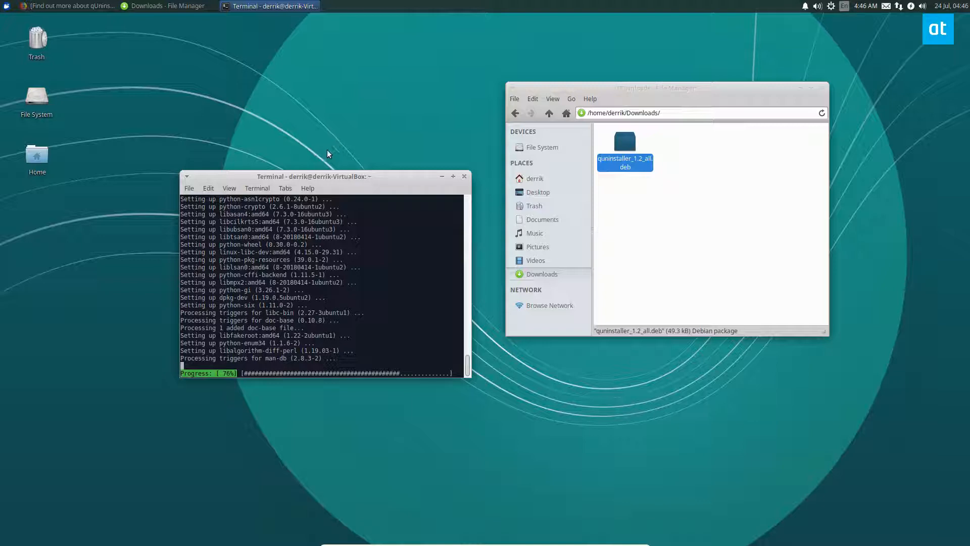
{"action": "left_click_drag", "start_coordinate": [312, 176], "coordinate": [307, 146]}
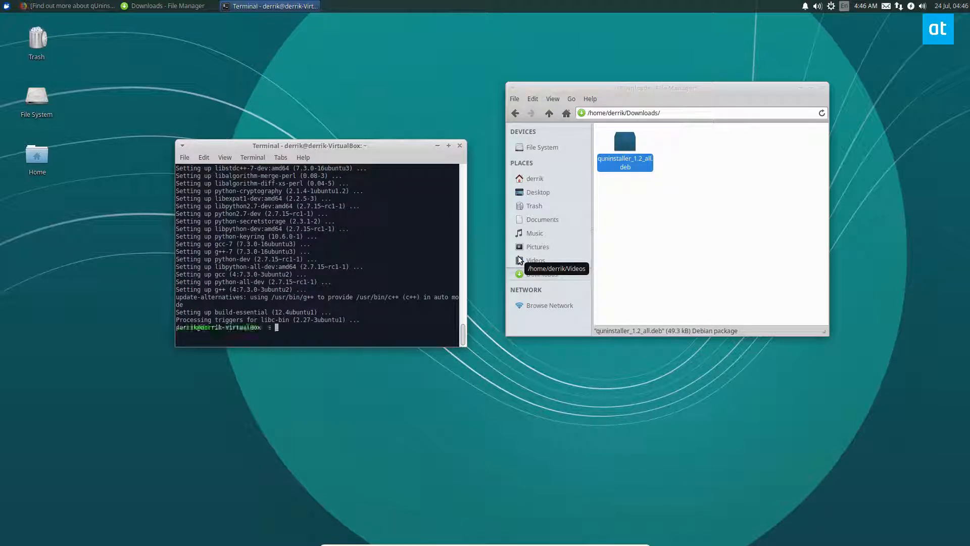
Step: Clear the terminal and run a sudo apt install command, entering the password
{"action": "key", "text": "ctrl+r"}
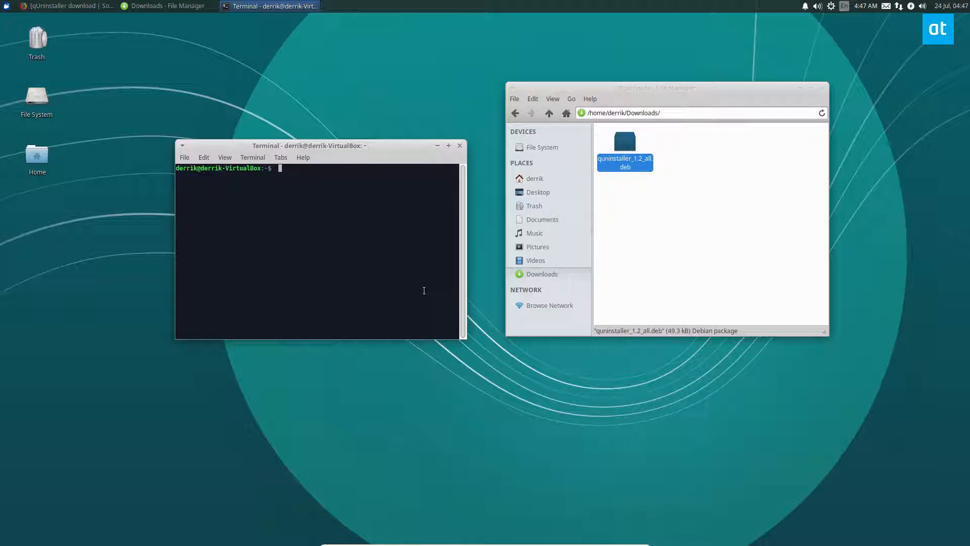
{"action": "type", "text": "sudo ab"}
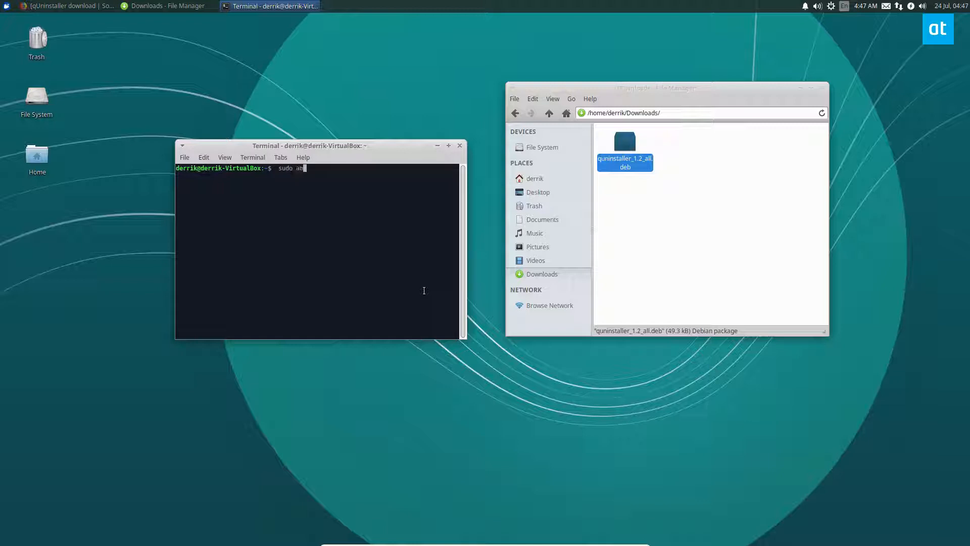
{"action": "type", "text": "pt install"}
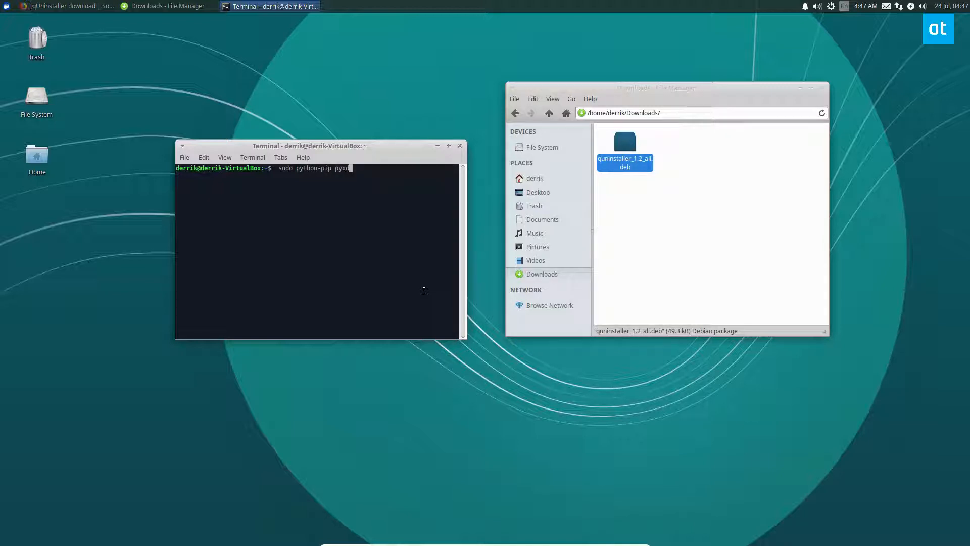
{"action": "key", "text": "Return"}
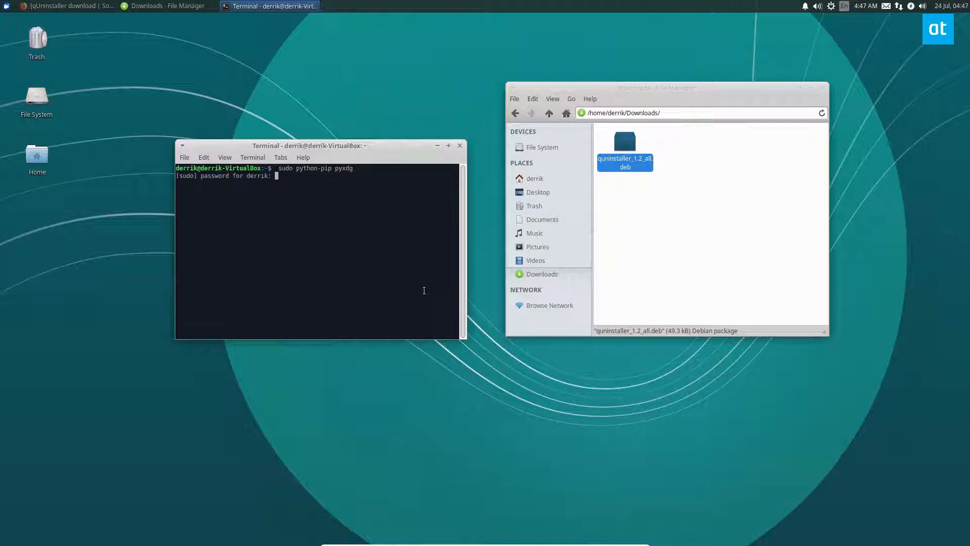
{"action": "key", "text": "Return"}
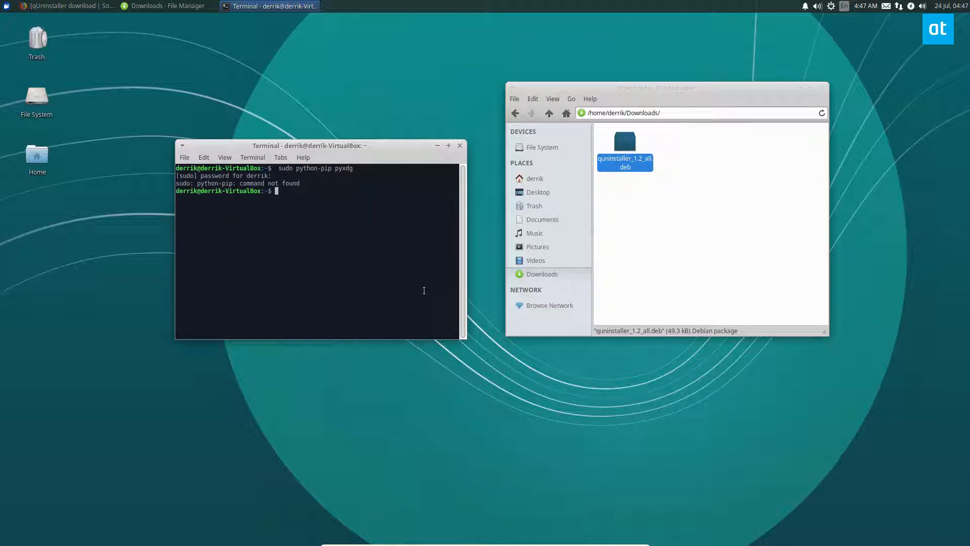
Step: Run 'sudo pip install pyxdg', finding it already satisfied, and cd into Downloads
{"action": "type", "text": "sudo pip install pyxdg"}
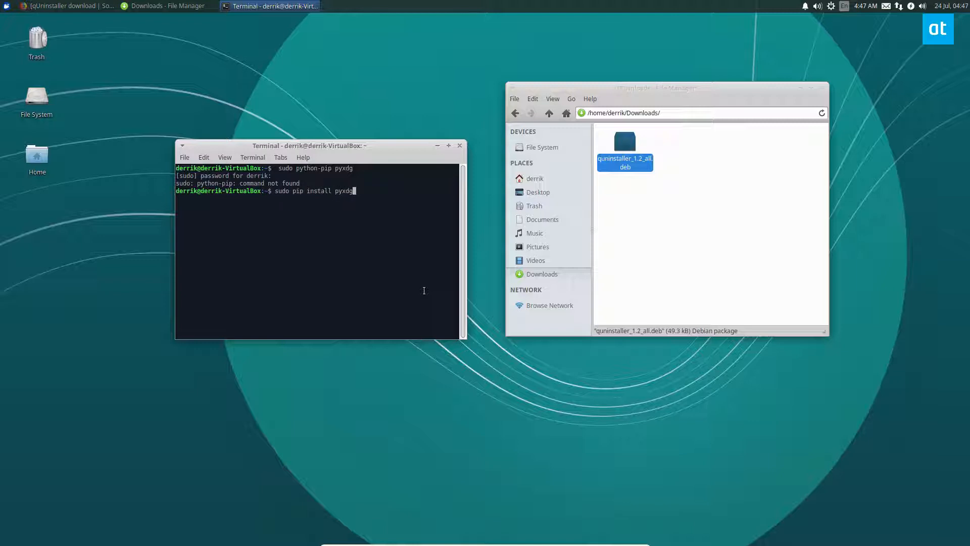
{"action": "key", "text": "Return"}
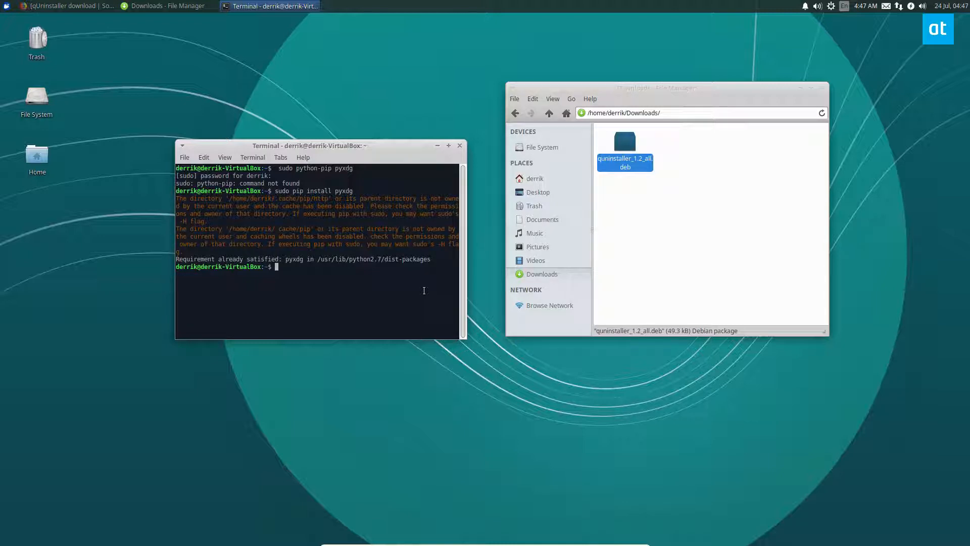
{"action": "mouse_move", "coordinate": [412, 269]}
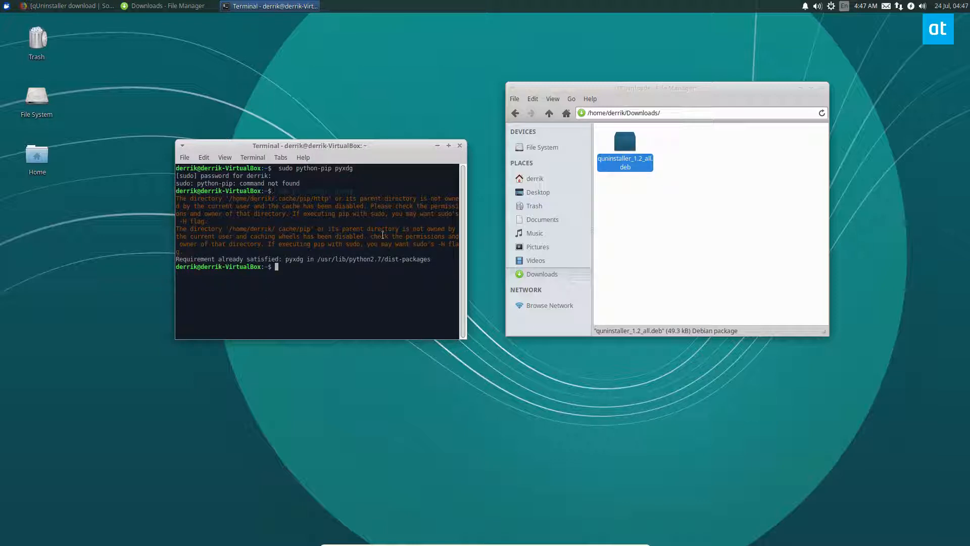
{"action": "mouse_move", "coordinate": [413, 9]}
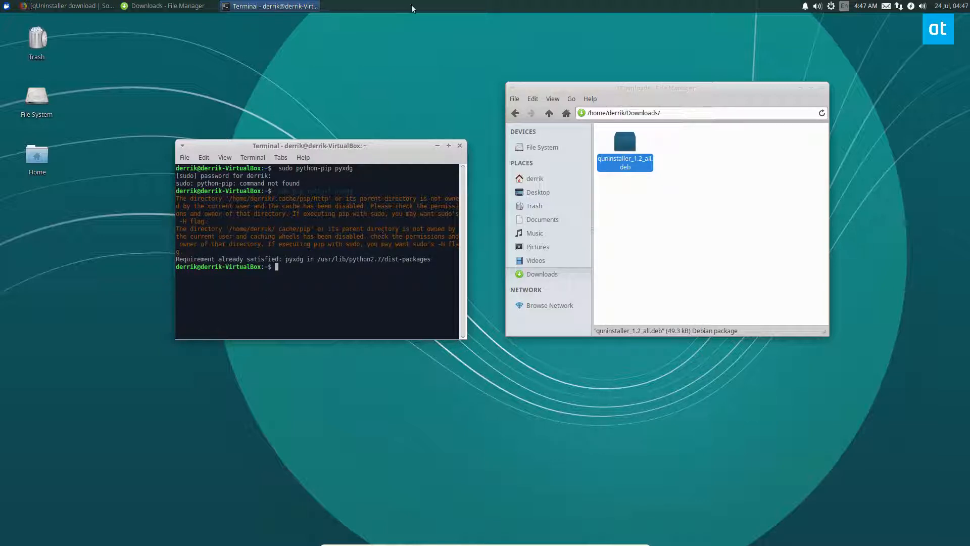
{"action": "type", "text": "sudo pip install pyxdg"}
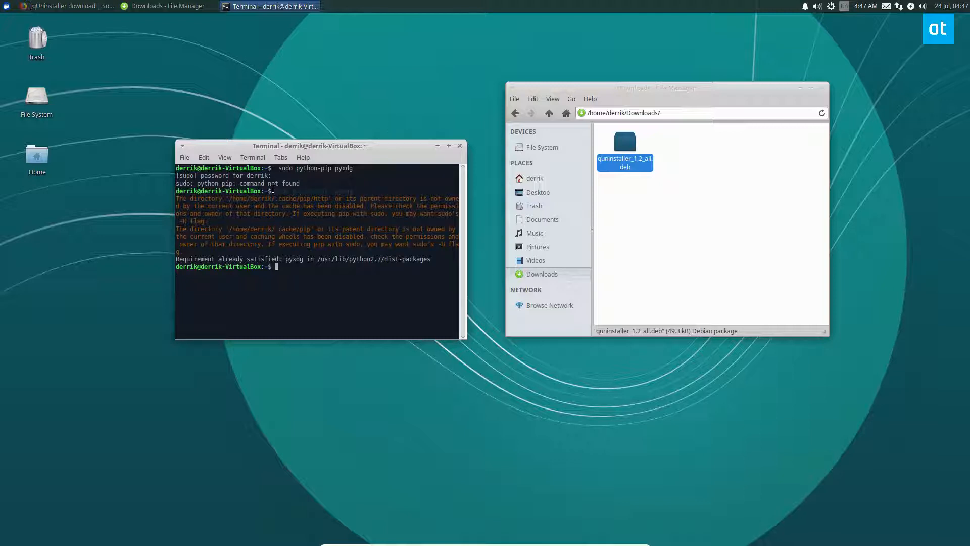
{"action": "type", "text": "sudo pip install pyxdg"}
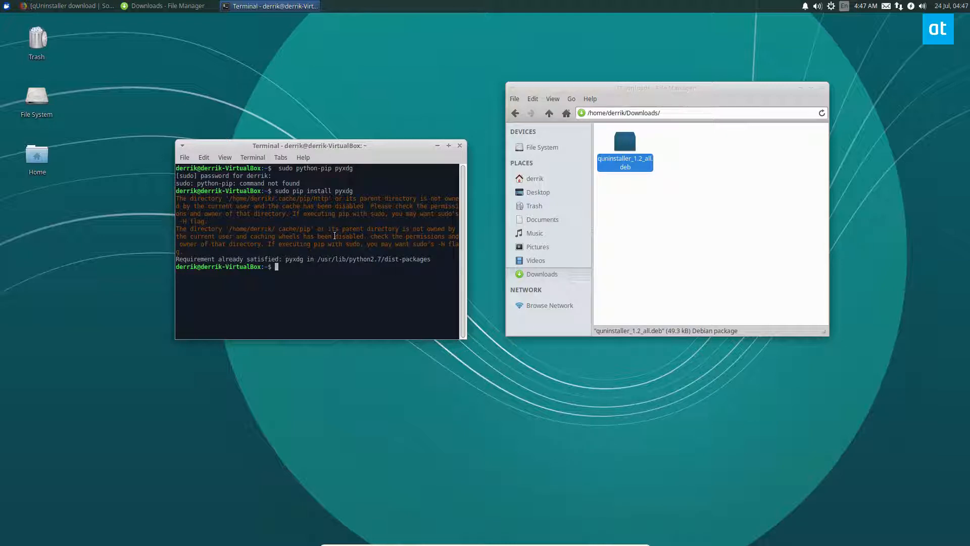
{"action": "type", "text": "Down"}
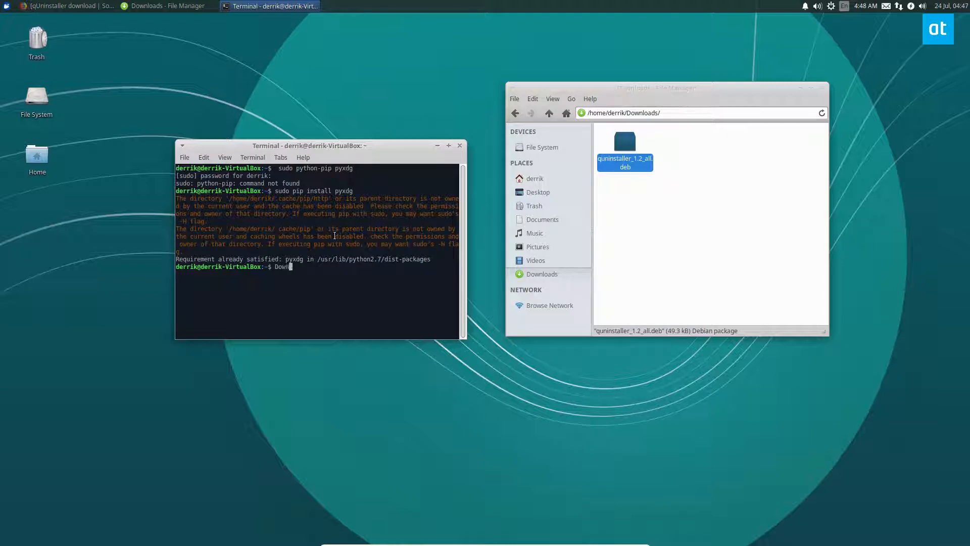
{"action": "key", "text": "Return"}
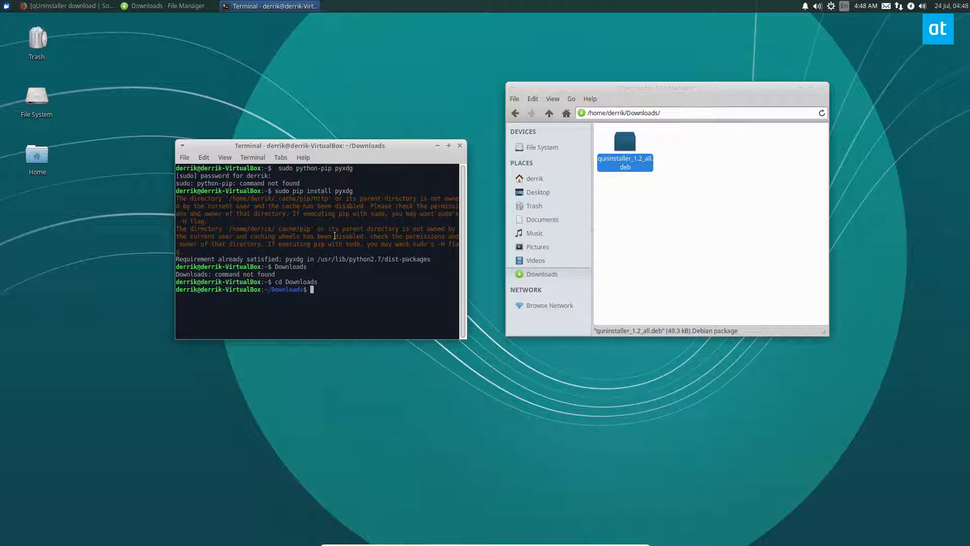
Step: Install quninstaller_1.2_all.deb with dpkg -i, then fix missing python-qt4 dependencies via 'apt install -f'
{"action": "type", "text": "sudo dpkg -i"}
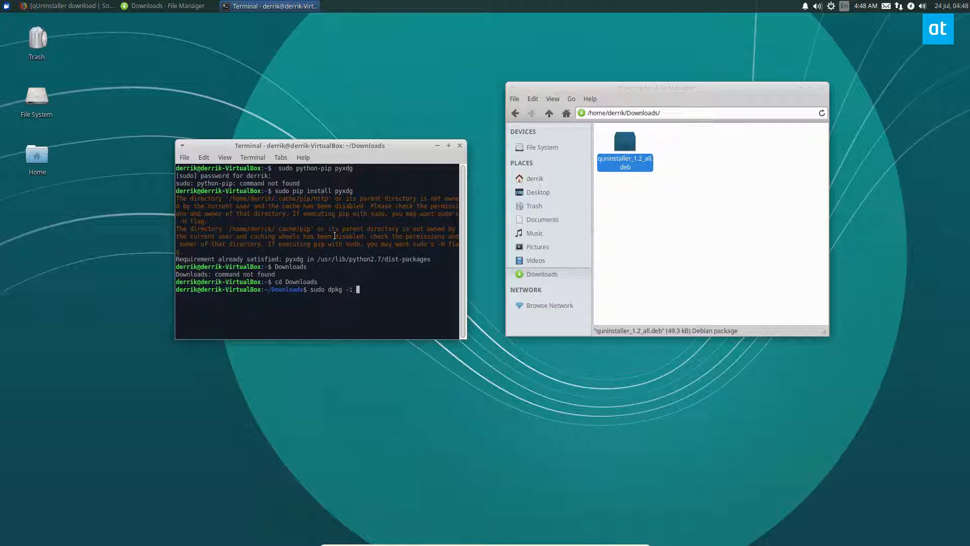
{"action": "key", "text": "Return"}
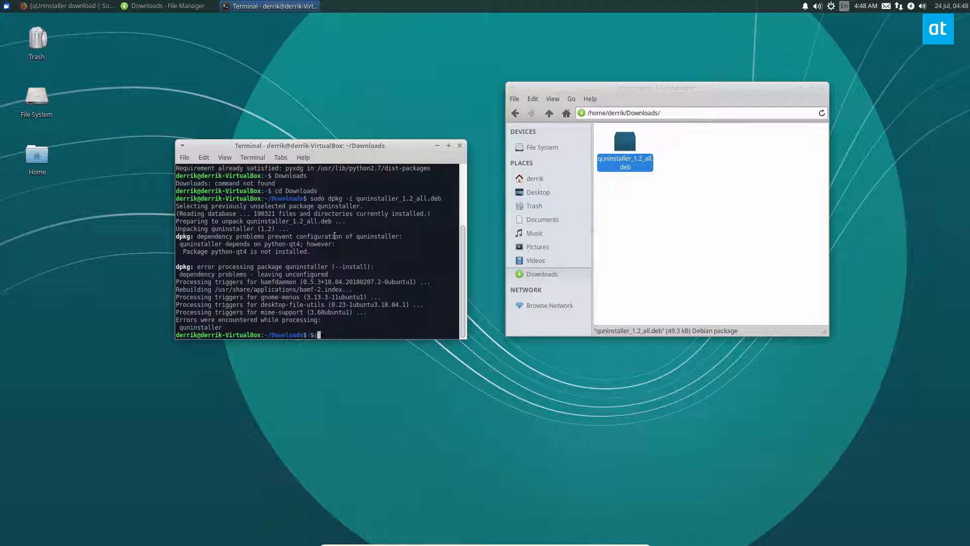
{"action": "type", "text": "sudo apt install -f"}
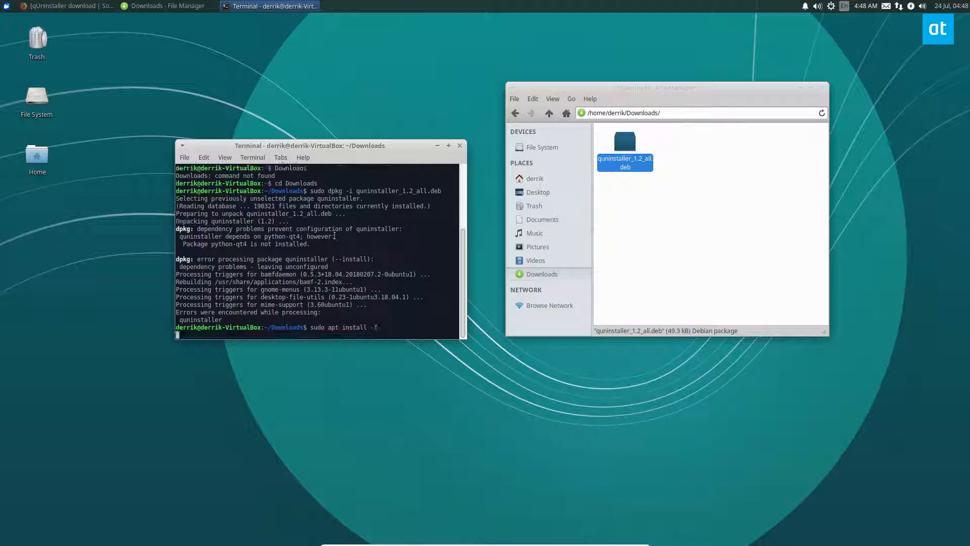
{"action": "key", "text": "Return"}
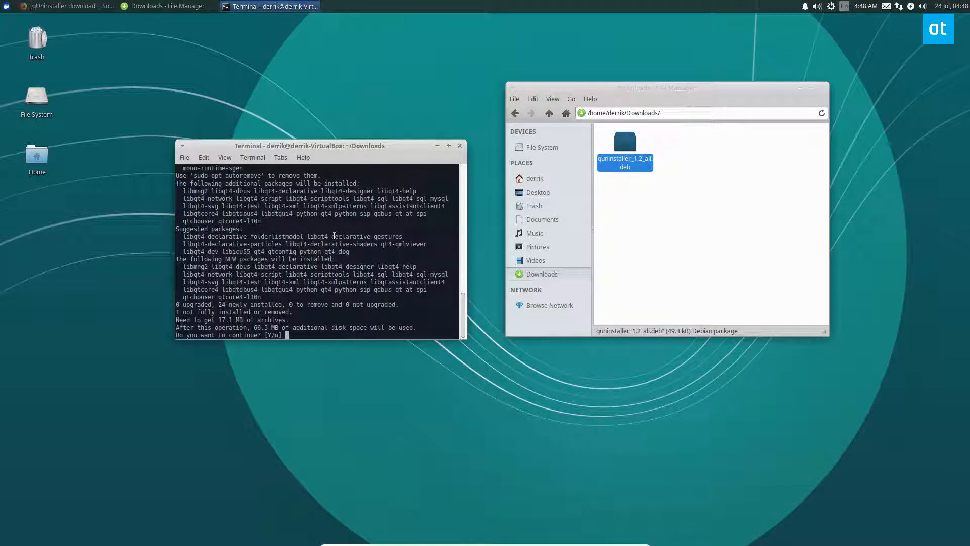
{"action": "type", "text": "y"}
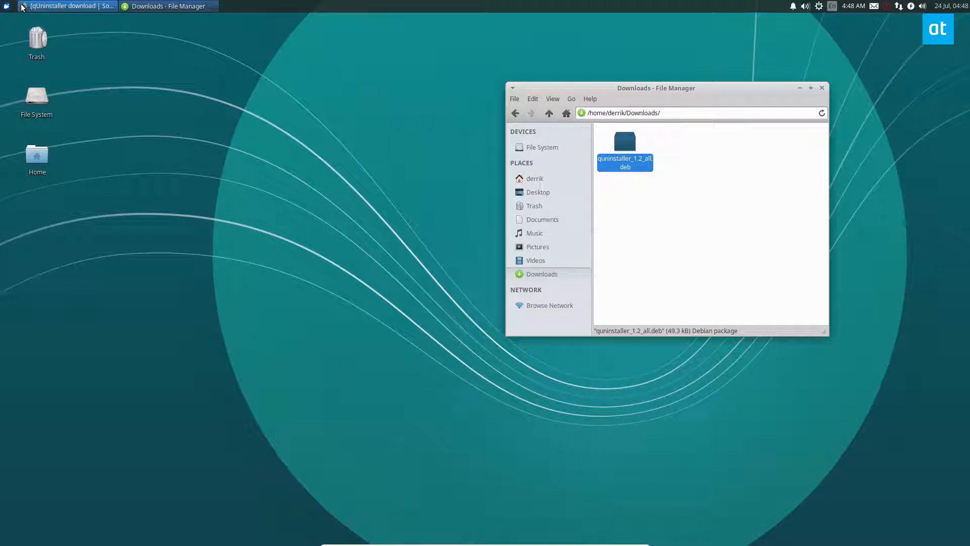
Step: Launch qUninstaller from the applications menu to list installed applications
{"action": "left_click", "coordinate": [7, 5]}
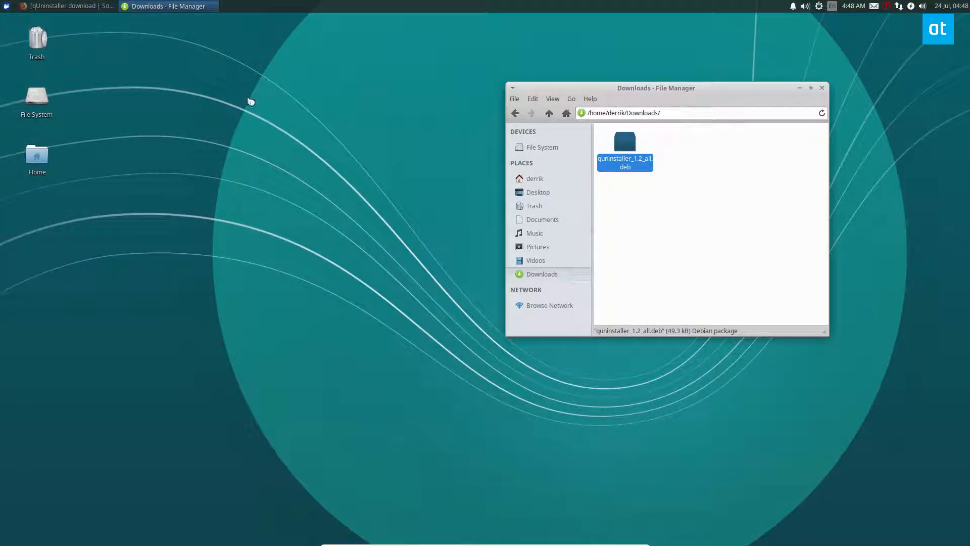
{"action": "mouse_move", "coordinate": [454, 51]}
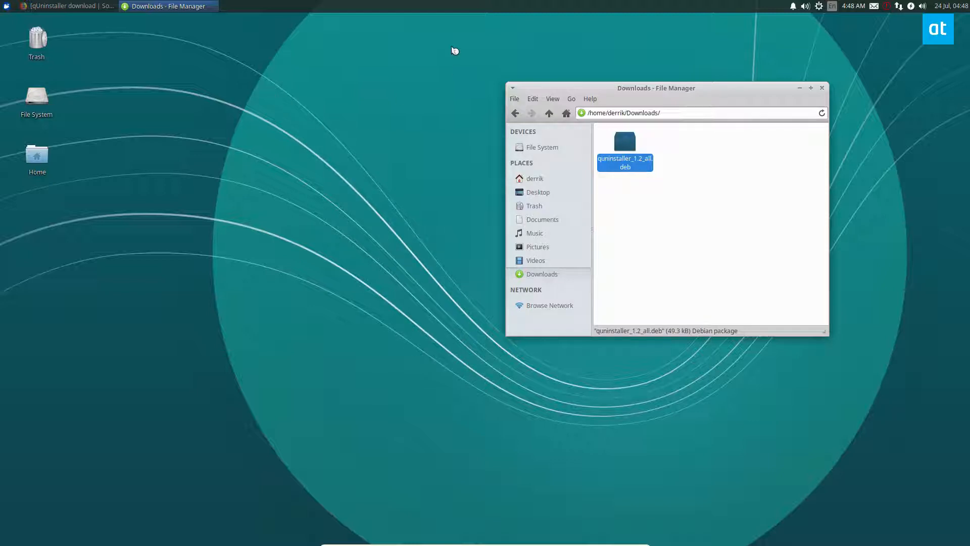
{"action": "double_click", "coordinate": [624, 143]}
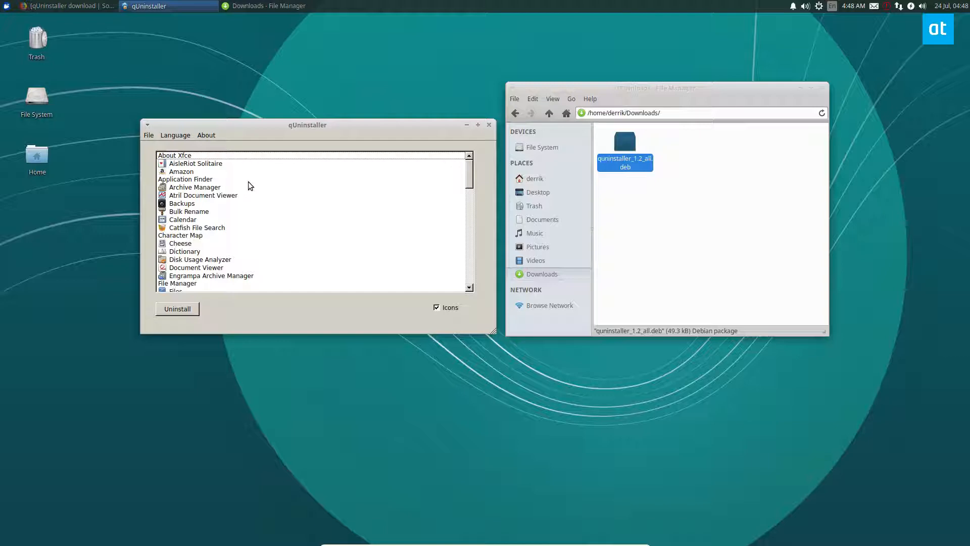
Step: Scroll to Kodi in the qUninstaller list, select it, and choose Uninstall
{"action": "scroll", "scroll_direction": "down", "scroll_amount": 3}
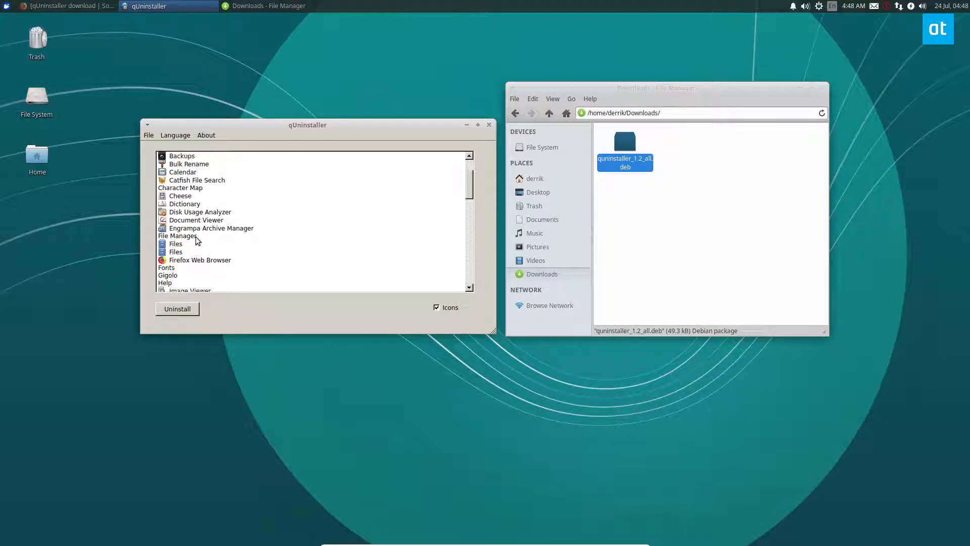
{"action": "scroll", "scroll_direction": "down", "scroll_amount": 3}
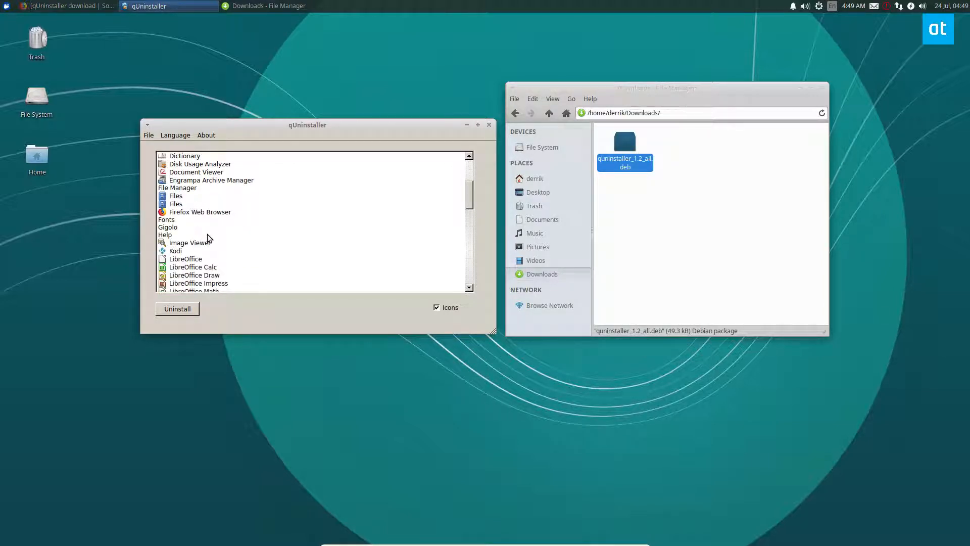
{"action": "scroll", "scroll_direction": "down", "scroll_amount": 3}
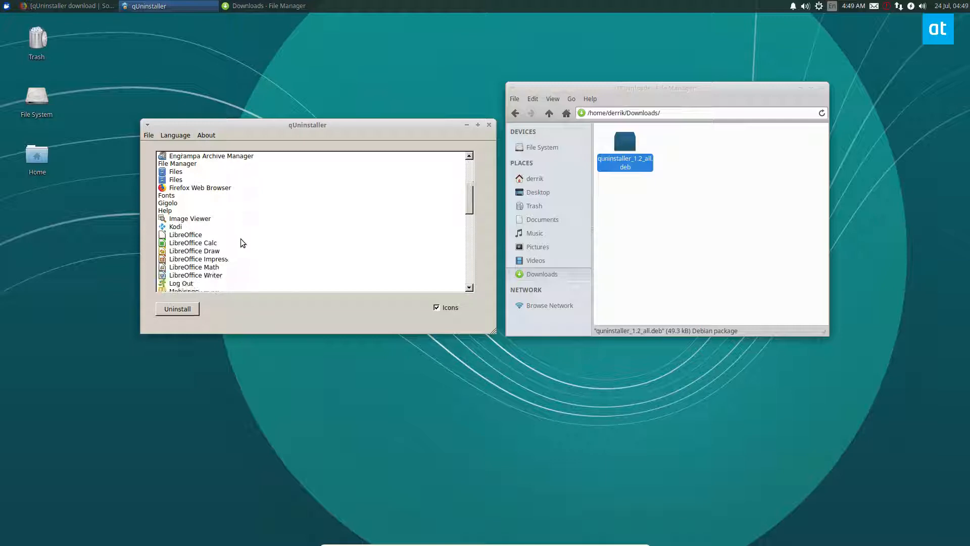
{"action": "left_click", "coordinate": [176, 226]}
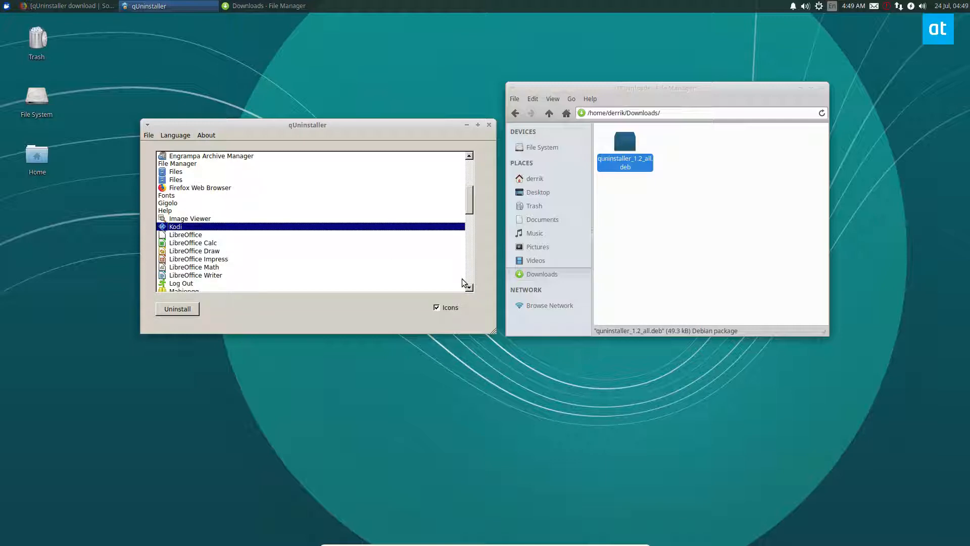
{"action": "mouse_move", "coordinate": [173, 302]}
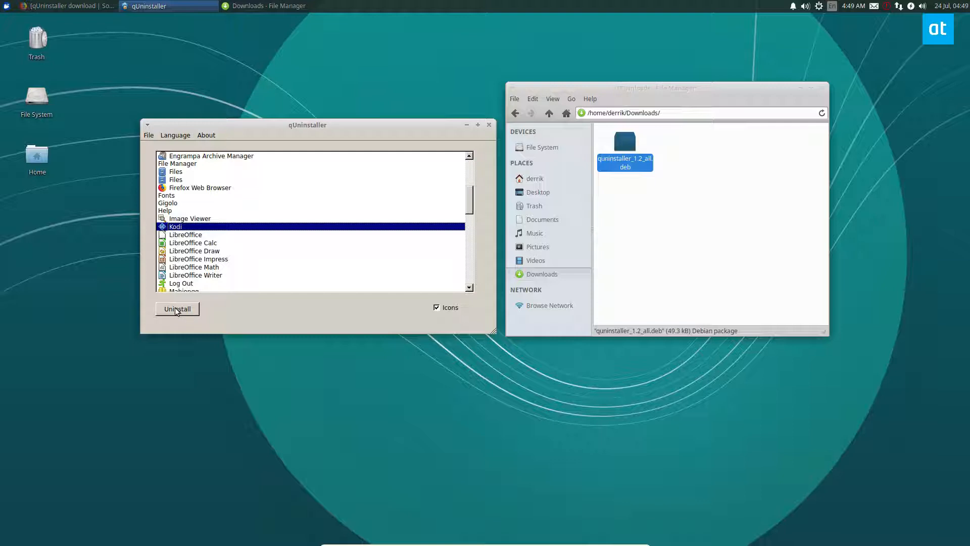
{"action": "left_click", "coordinate": [177, 308]}
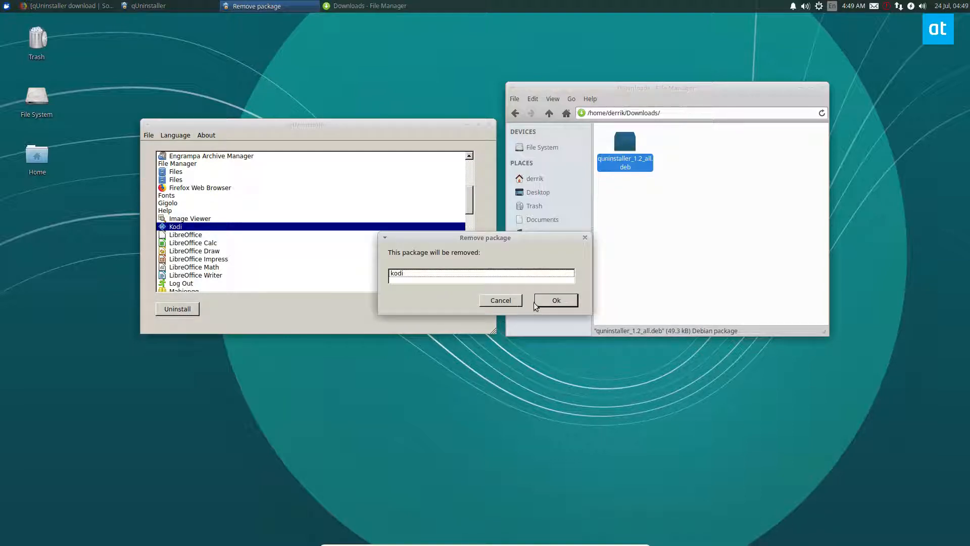
Step: Confirm removing the kodi package and authenticate with the password
{"action": "left_click", "coordinate": [554, 300]}
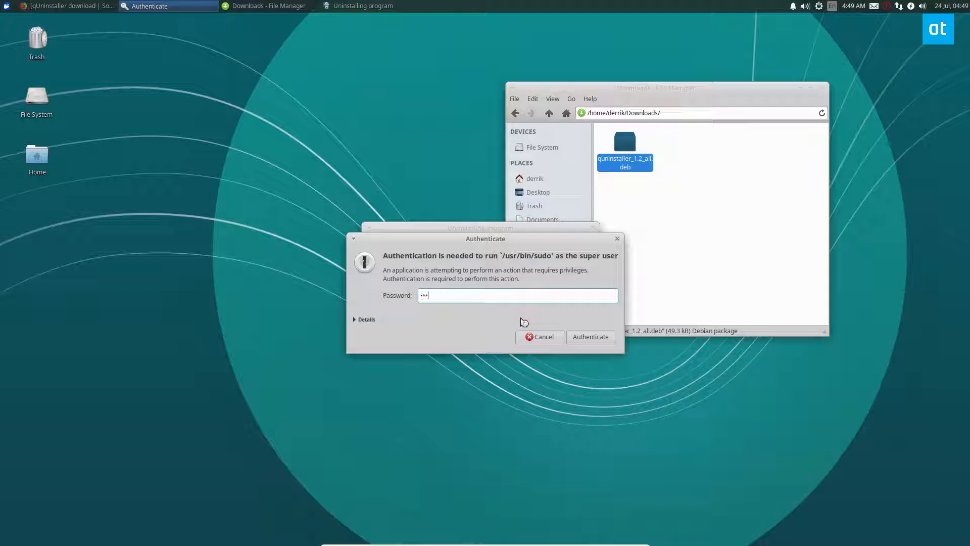
{"action": "left_click", "coordinate": [589, 336]}
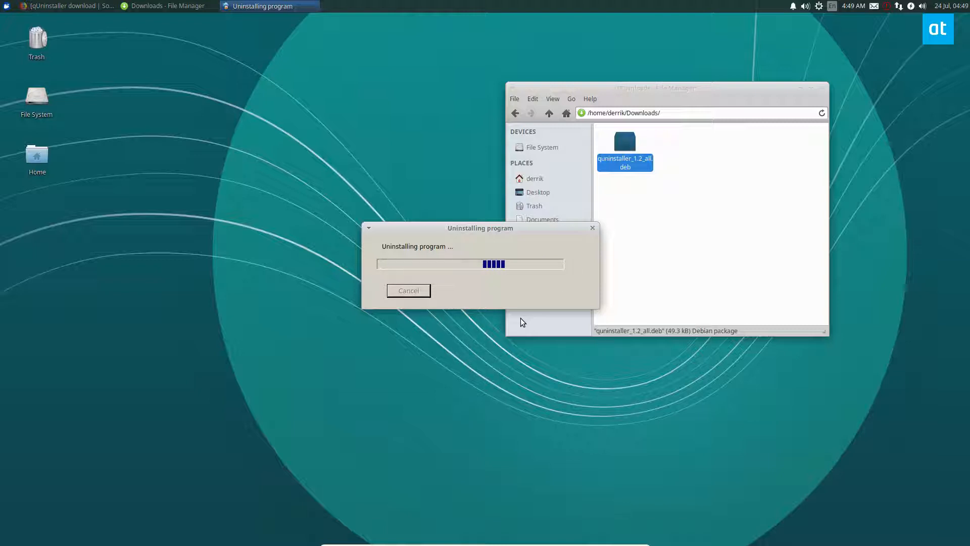
{"action": "mouse_move", "coordinate": [512, 483]}
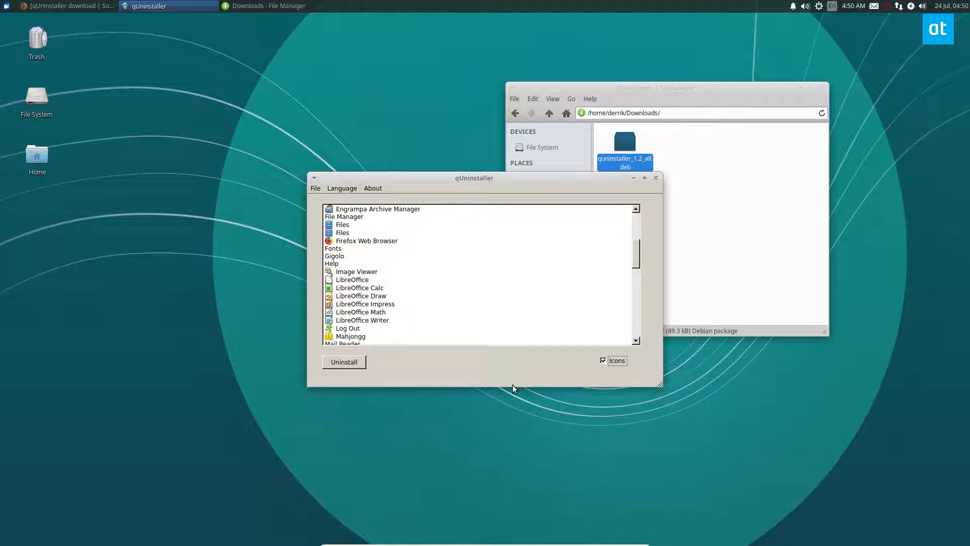
{"action": "mouse_move", "coordinate": [266, 157]}
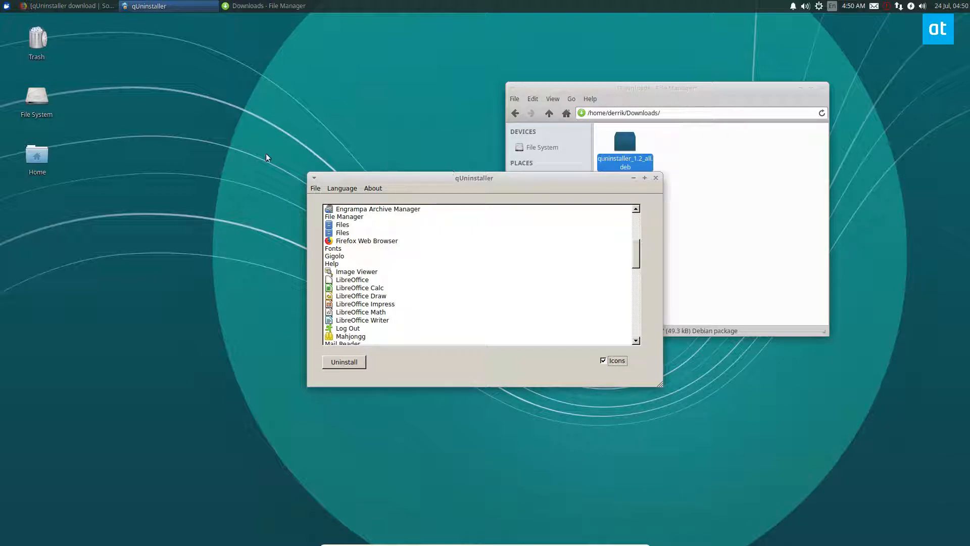
{"action": "scroll", "scroll_direction": "down", "scroll_amount": 3}
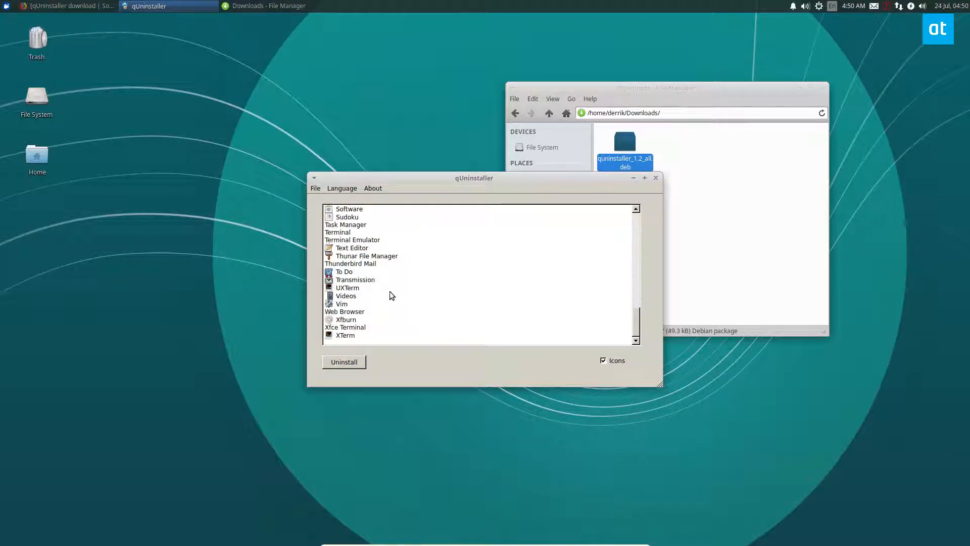
{"action": "scroll", "scroll_direction": "up", "scroll_amount": 3}
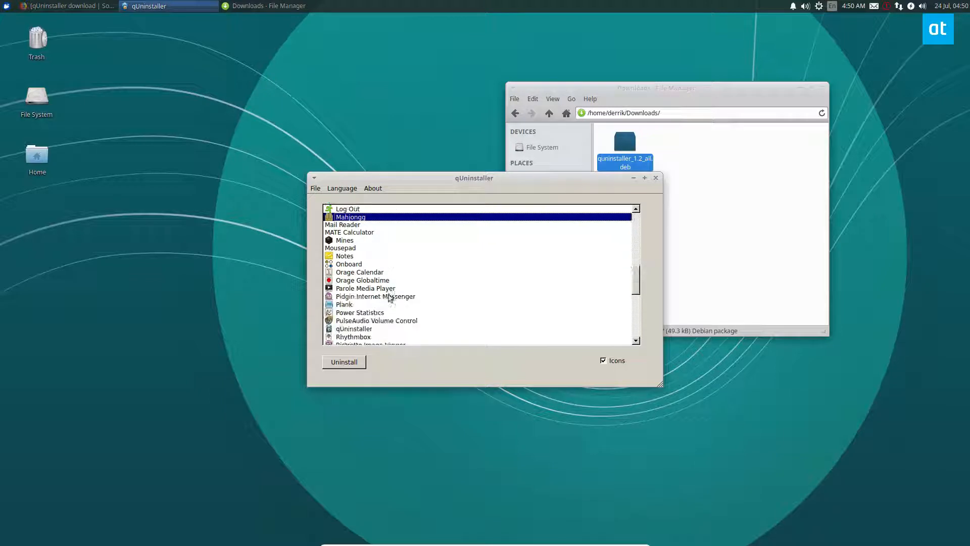
{"action": "scroll", "scroll_direction": "down", "scroll_amount": 3}
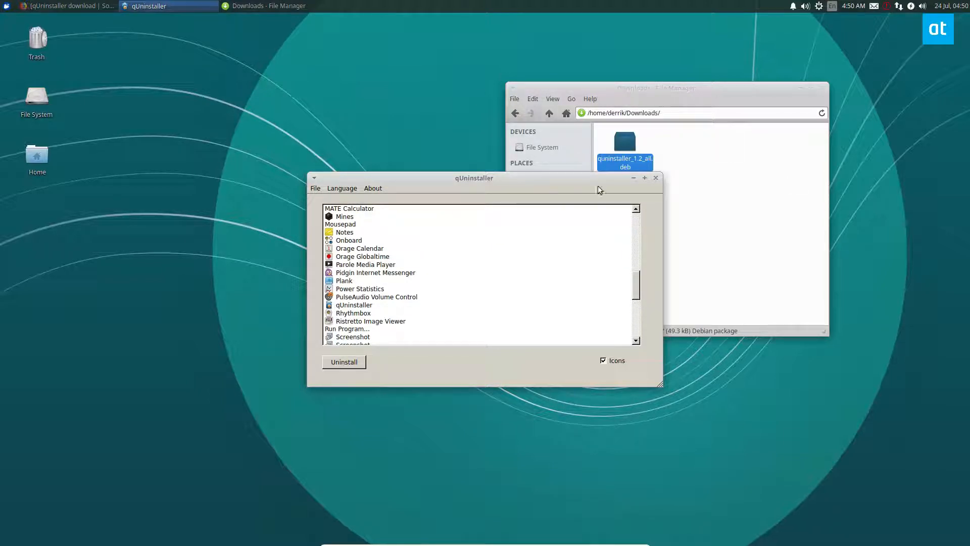
{"action": "mouse_move", "coordinate": [873, 113]}
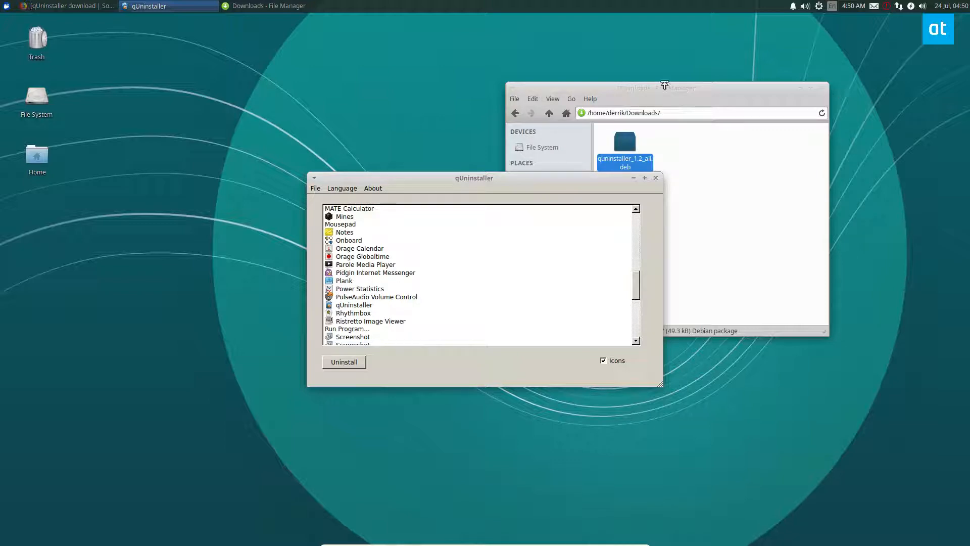
{"action": "mouse_move", "coordinate": [815, 378]}
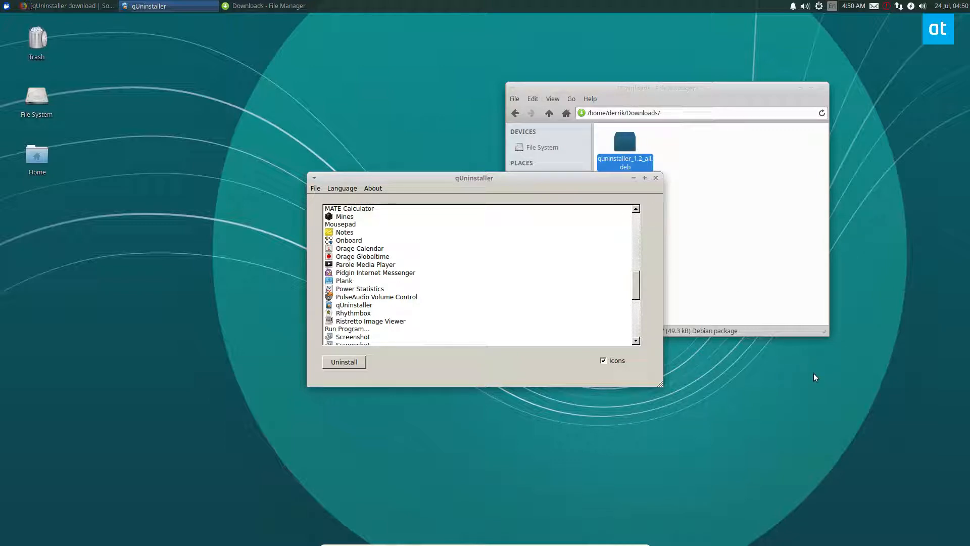